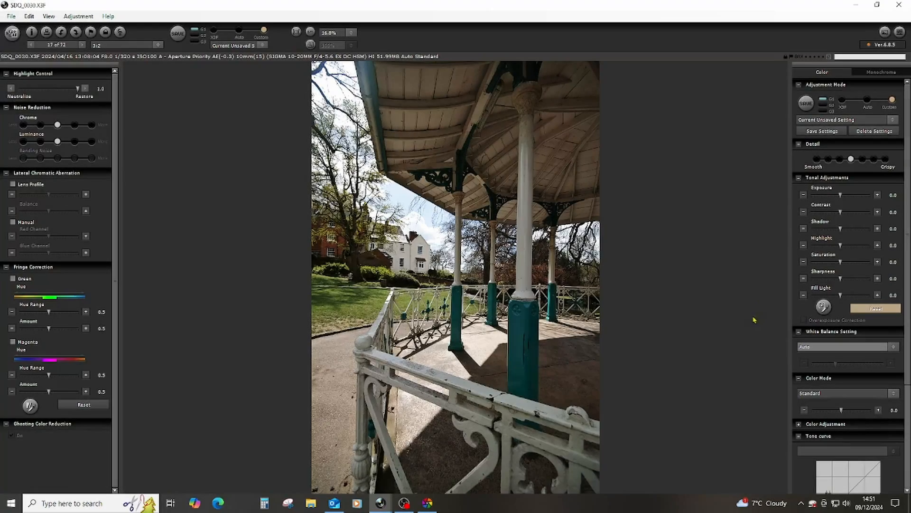
mouse_move(756, 327)
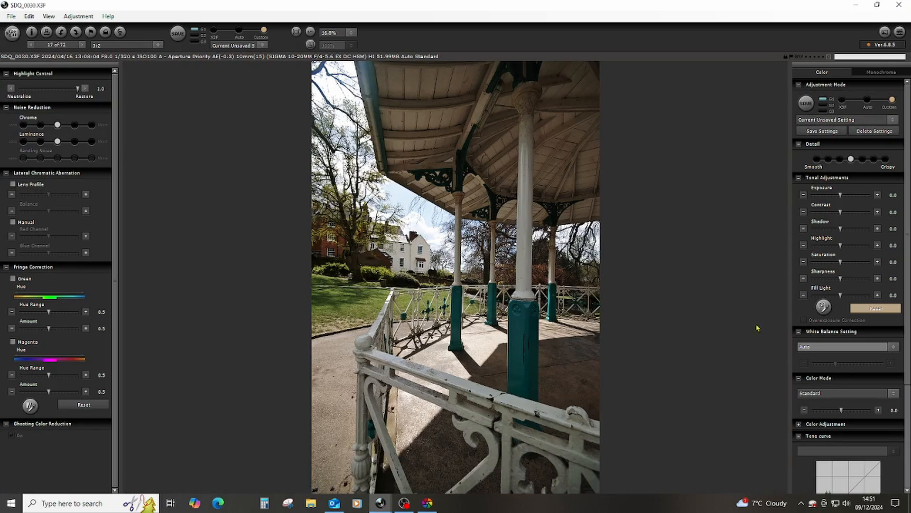
mouse_move(762, 310)
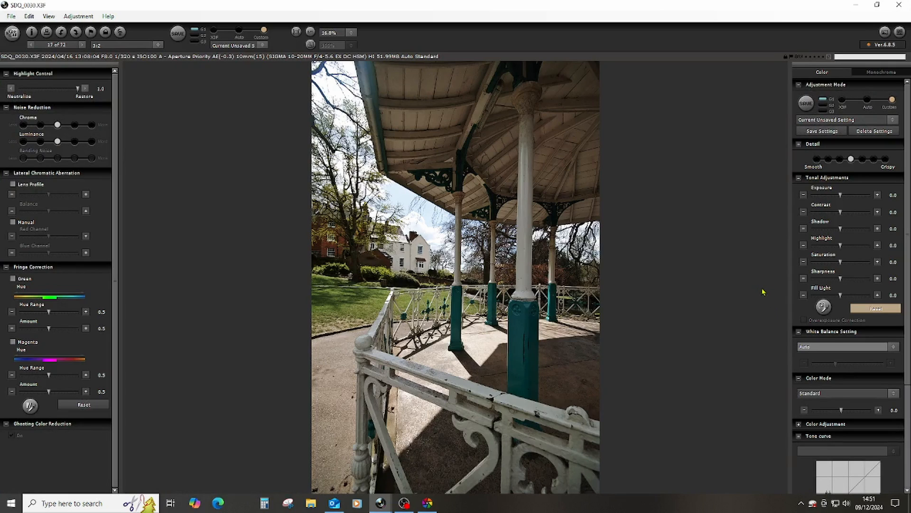
mouse_move(854, 185)
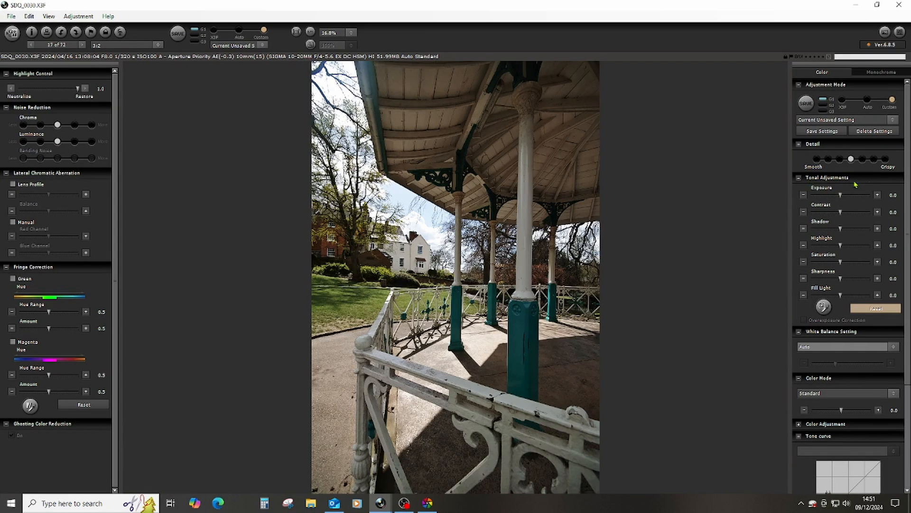
mouse_move(776, 238)
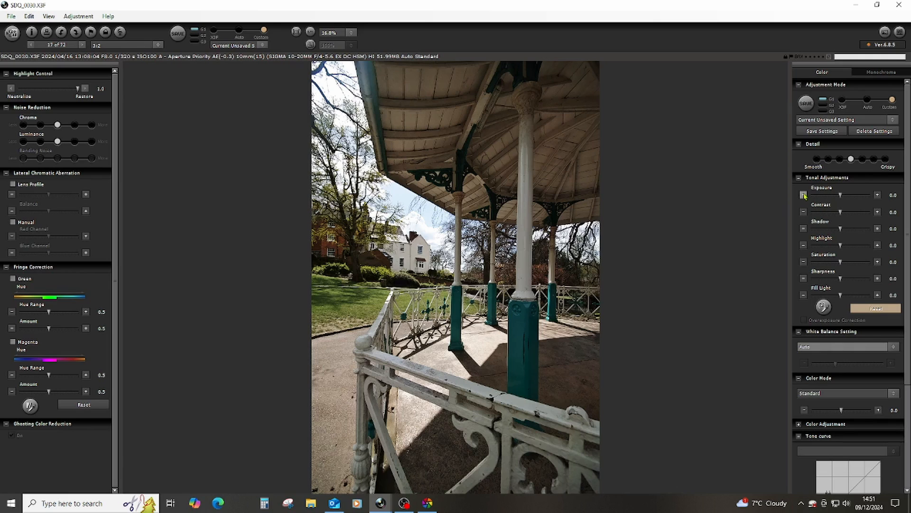
Set the bandstand photo's exposure to -0.4, fill light to 0.4, and contrast to -0.1.
click(877, 196)
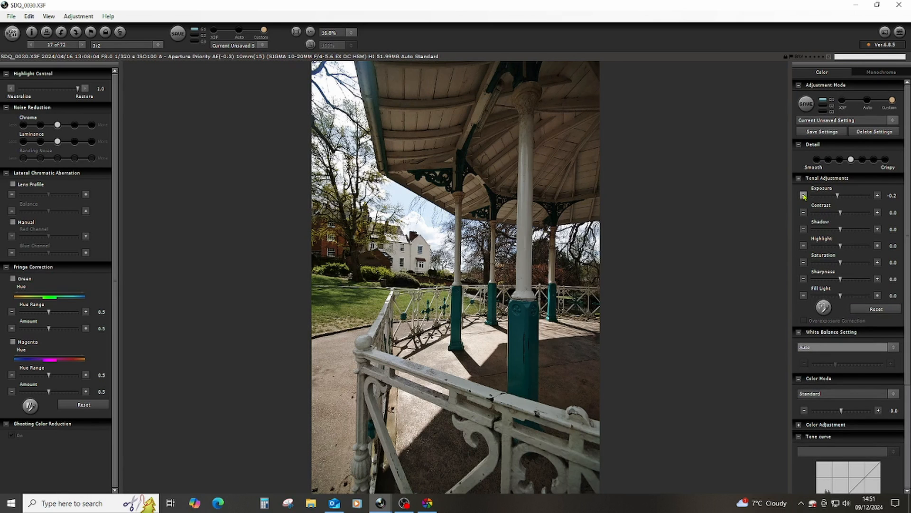
click(877, 195)
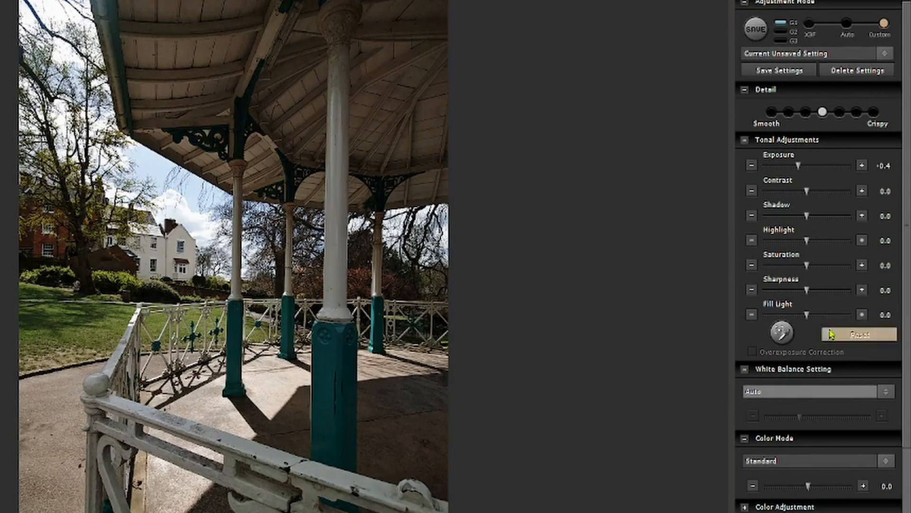
click(863, 314)
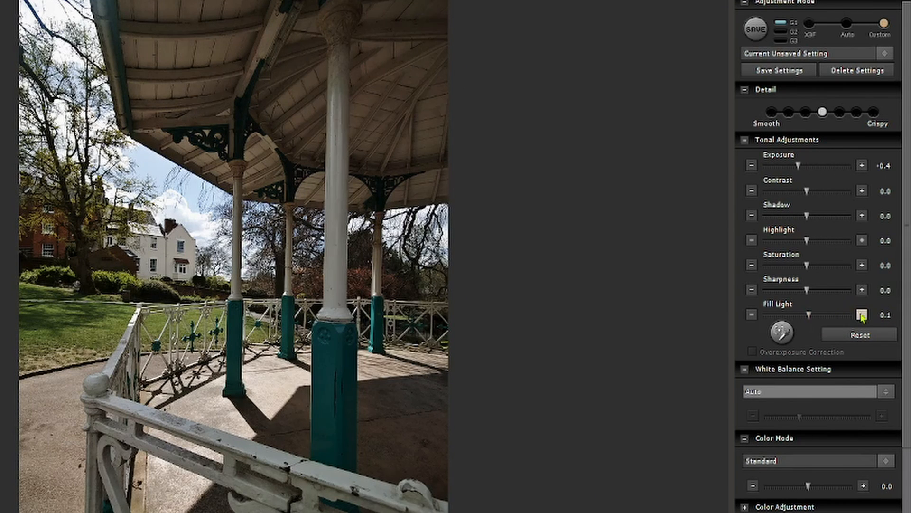
click(862, 315)
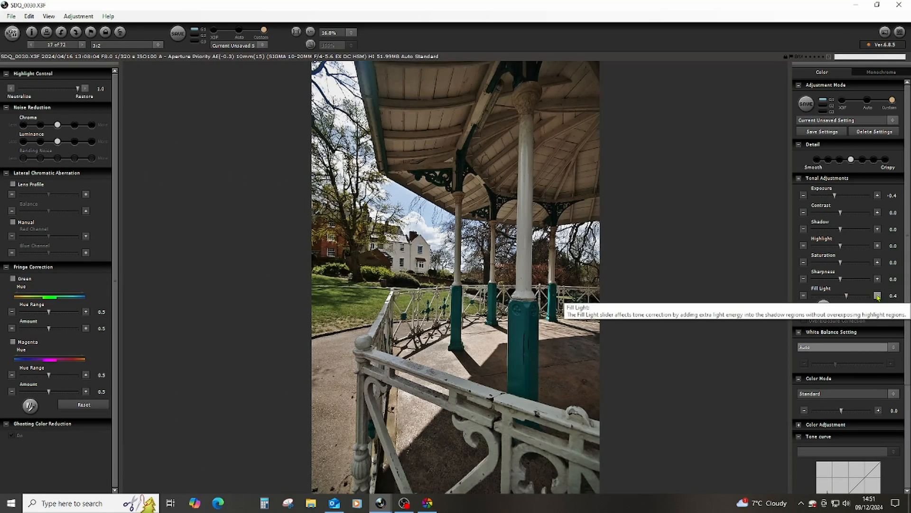
mouse_move(690, 278)
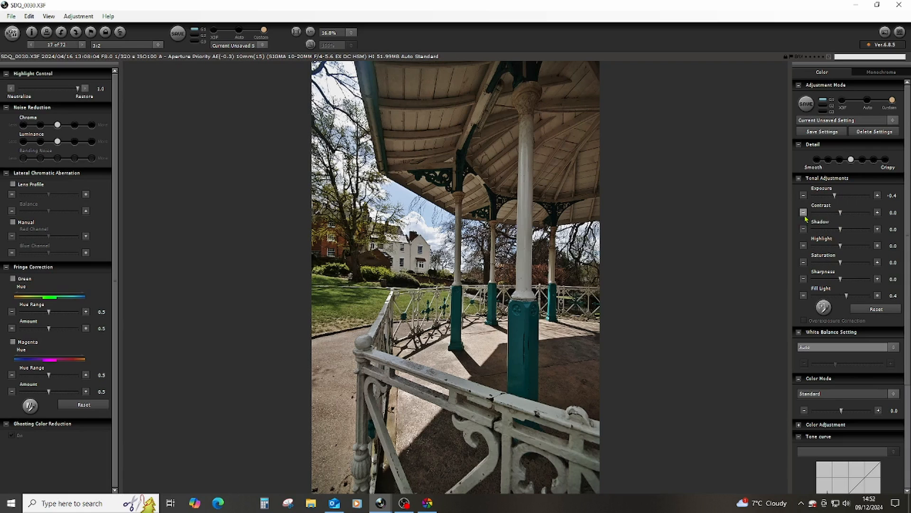
click(804, 212)
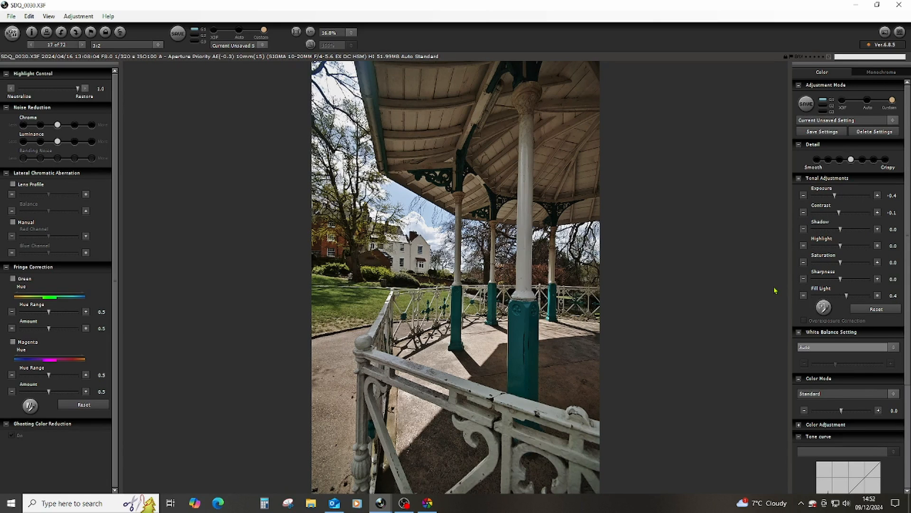
mouse_move(770, 291)
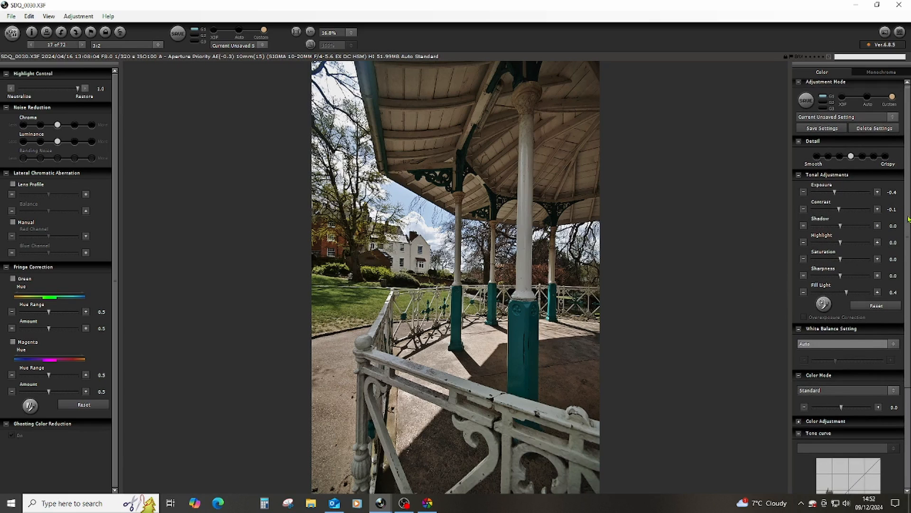
scroll(down, 3)
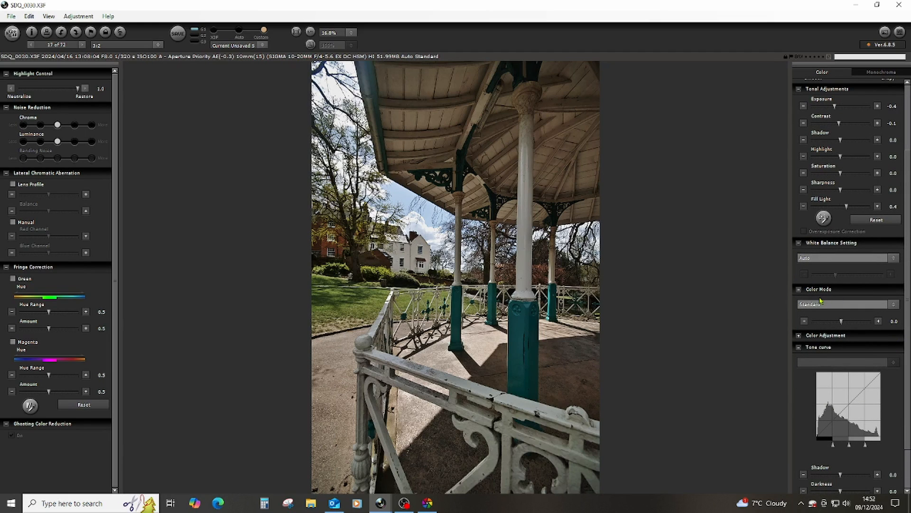
mouse_move(889, 302)
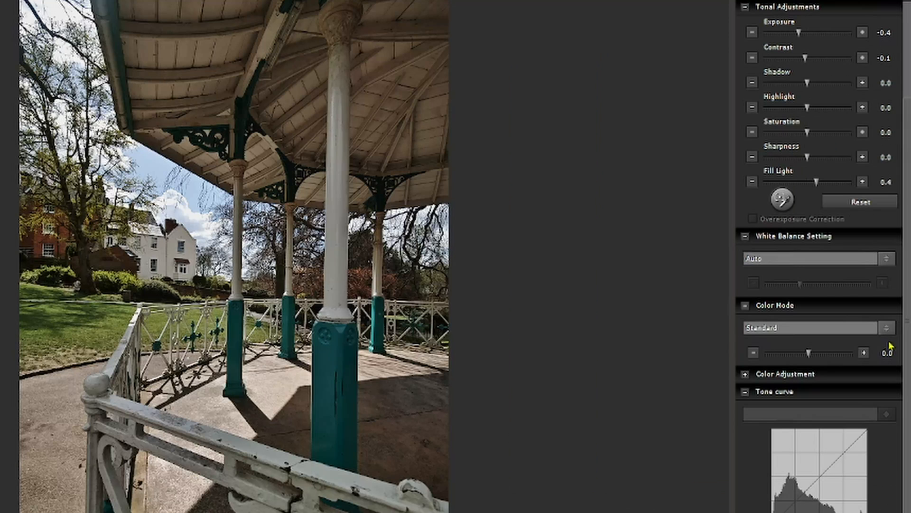
click(888, 327)
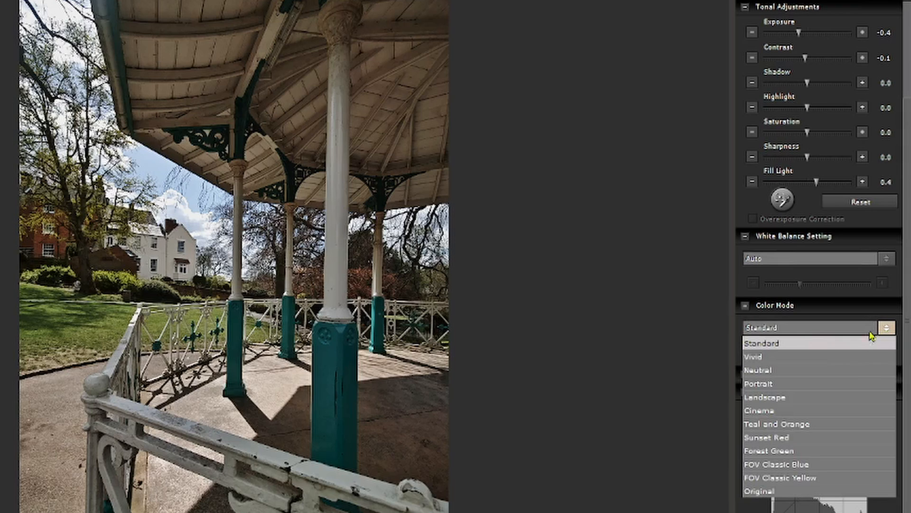
click(765, 397)
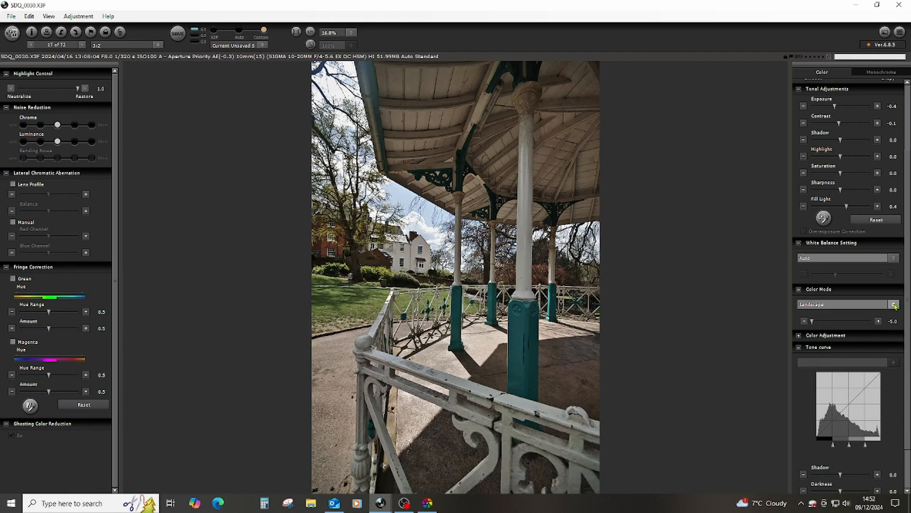
click(894, 303)
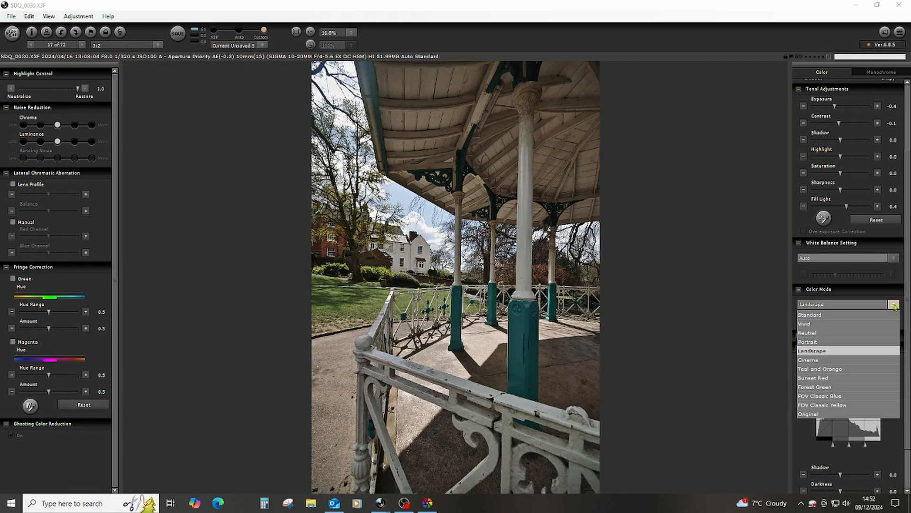
click(811, 350)
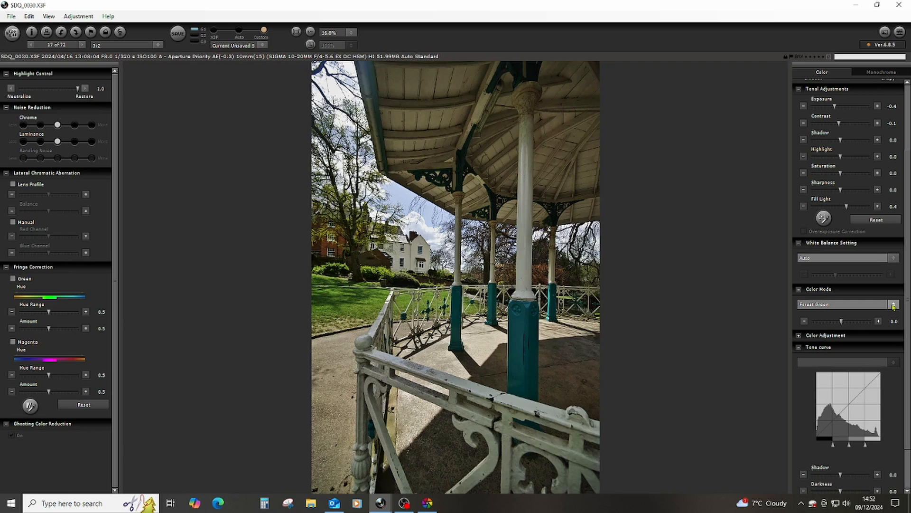
click(894, 303)
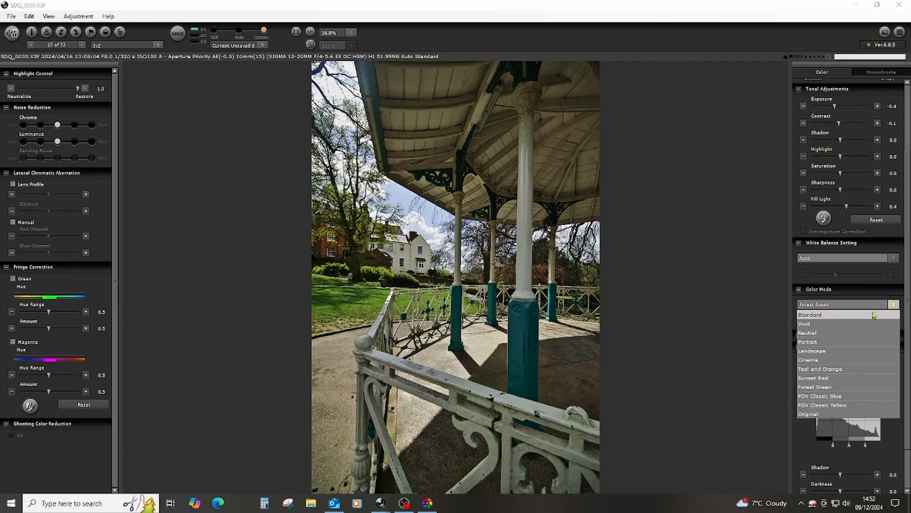
click(810, 314)
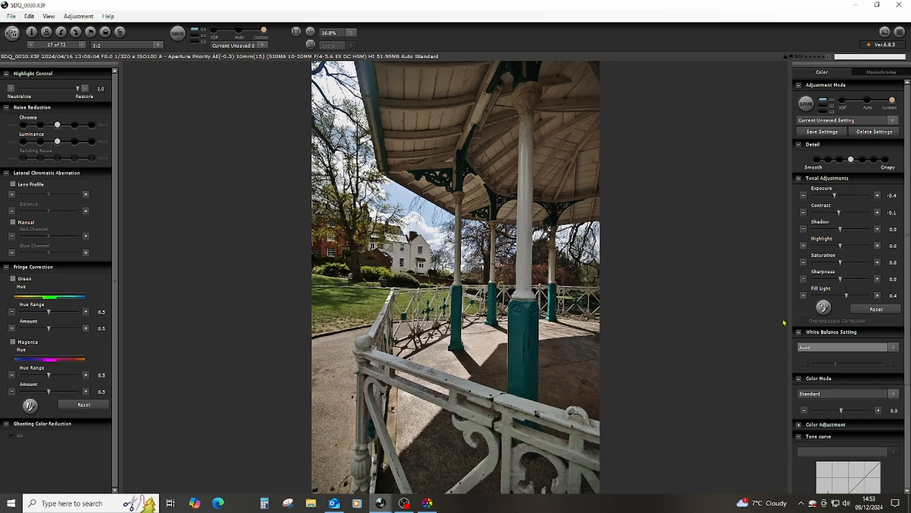
mouse_move(720, 386)
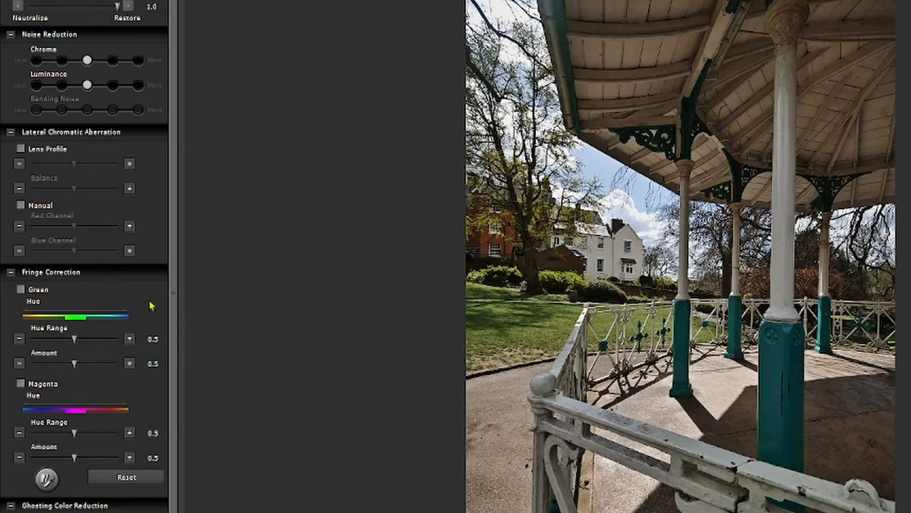
mouse_move(37, 348)
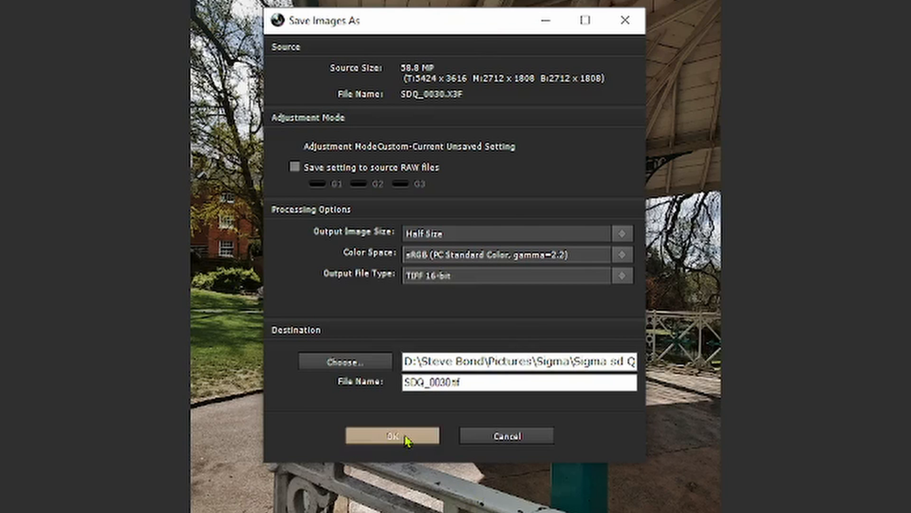
Save the image as a TIFF, overwriting the existing SDQ_0030.tif.
click(391, 435)
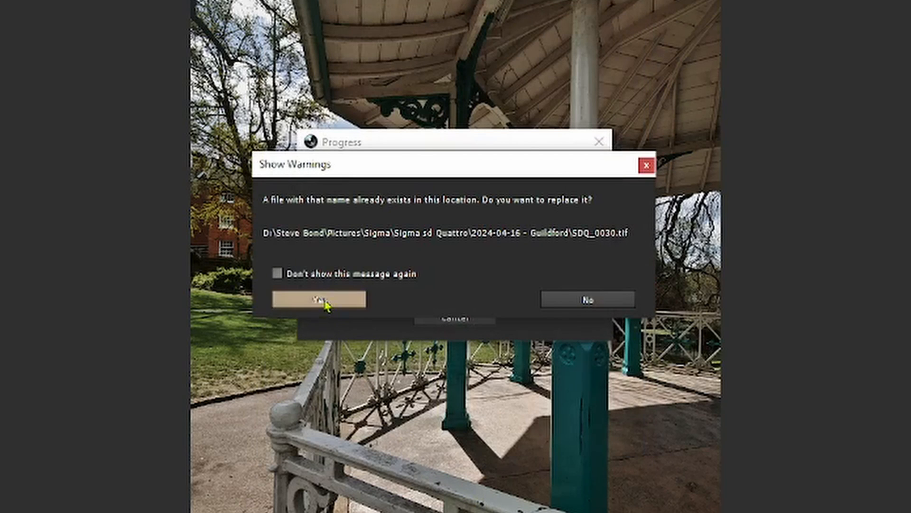
click(318, 299)
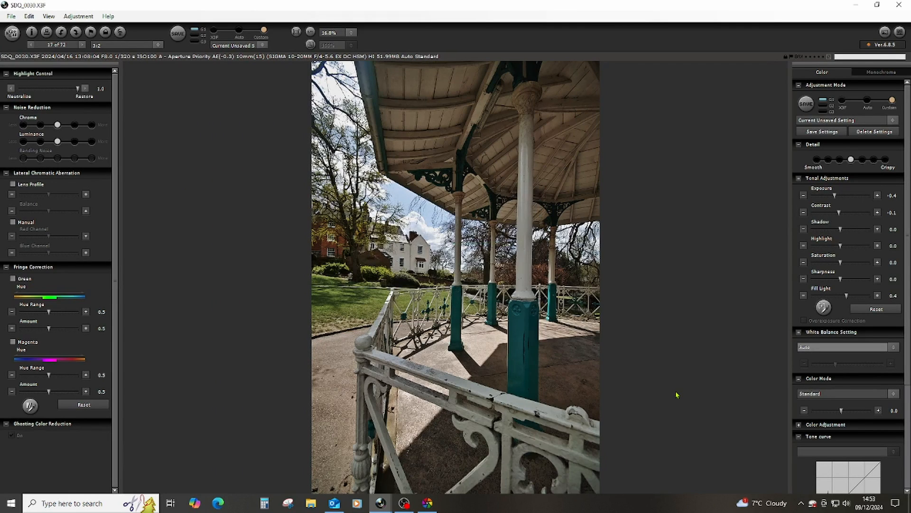
mouse_move(899, 5)
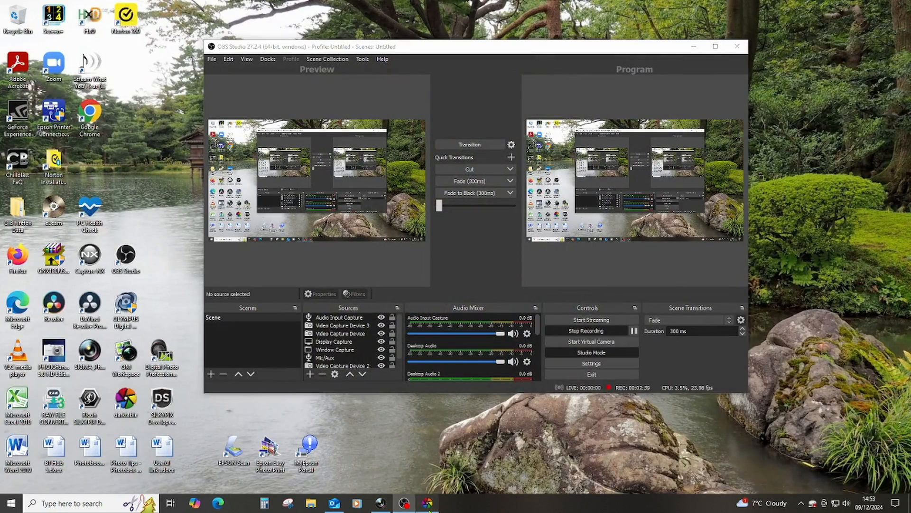
In darktable, import SDQ_0030.tif from the Guildford folder into the library.
click(427, 503)
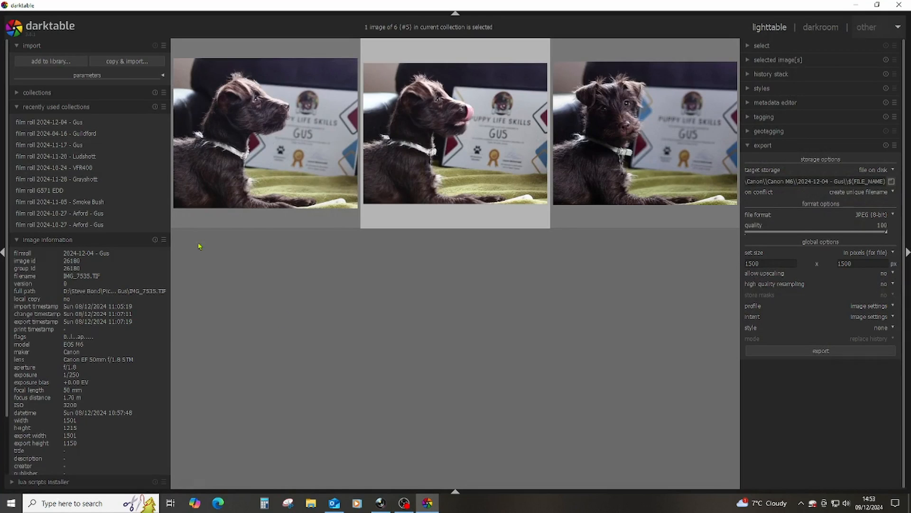
click(50, 62)
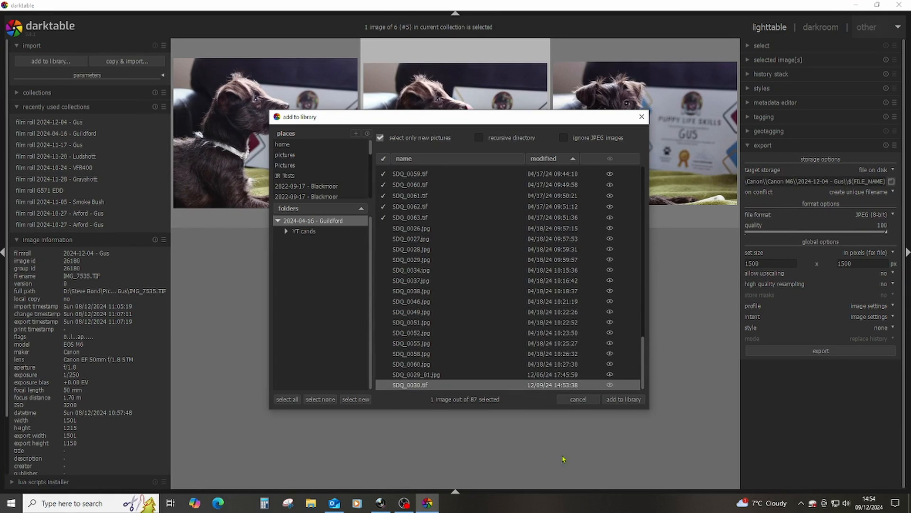
mouse_move(624, 398)
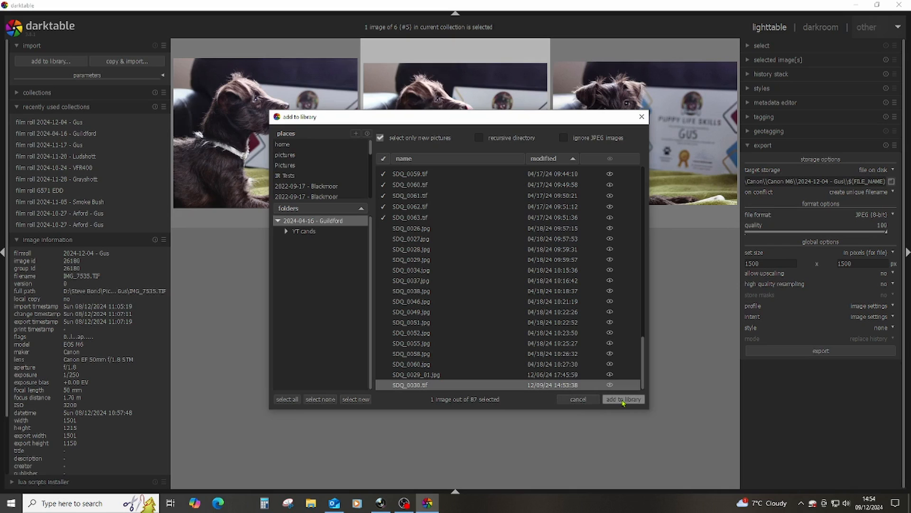
click(623, 399)
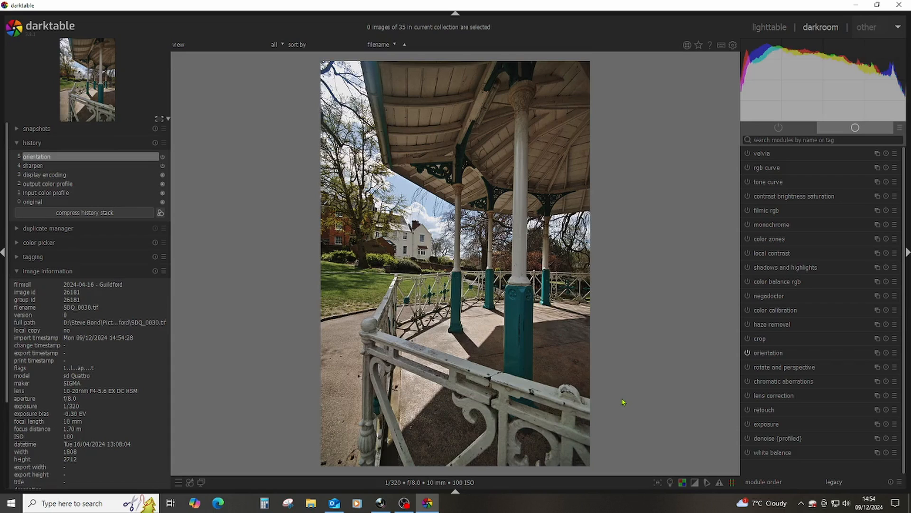
mouse_move(641, 371)
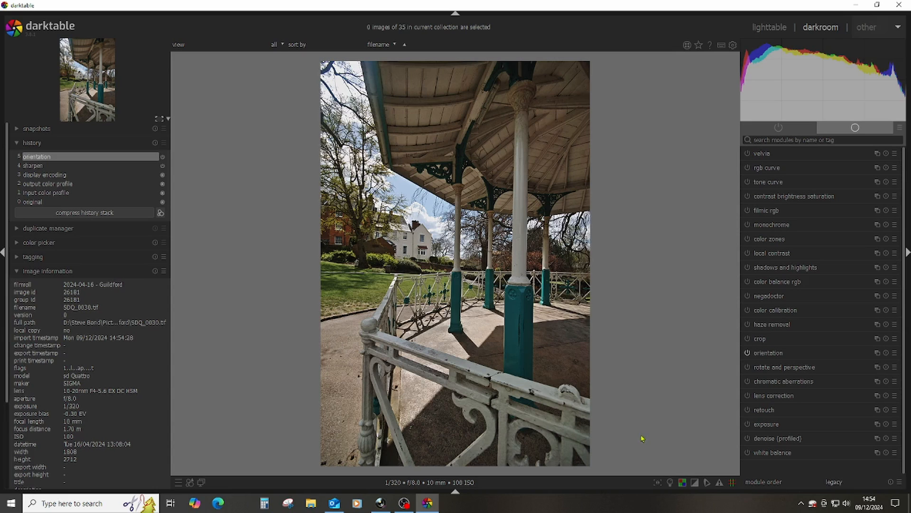
mouse_move(747, 334)
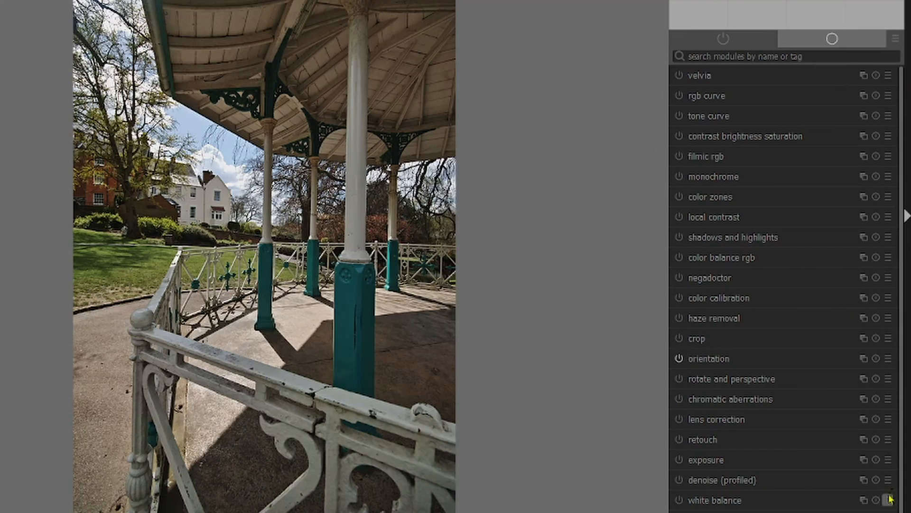
mouse_move(626, 471)
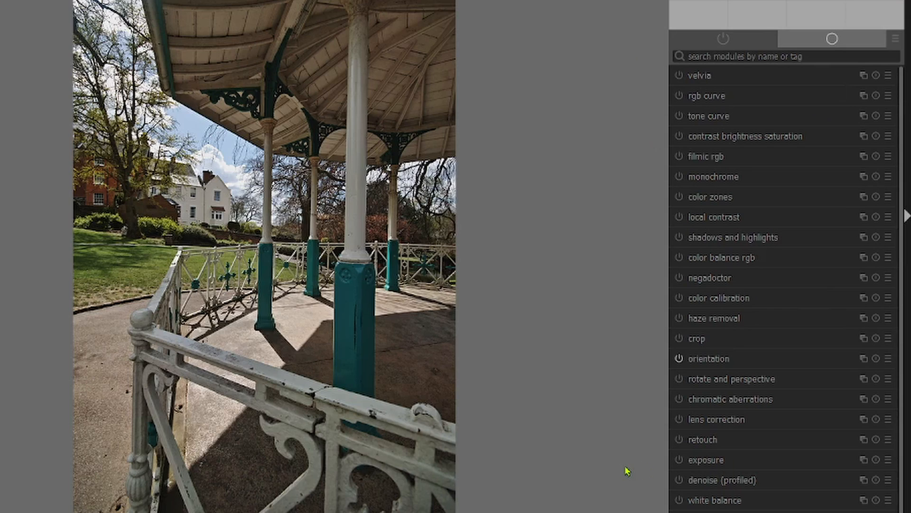
mouse_move(574, 478)
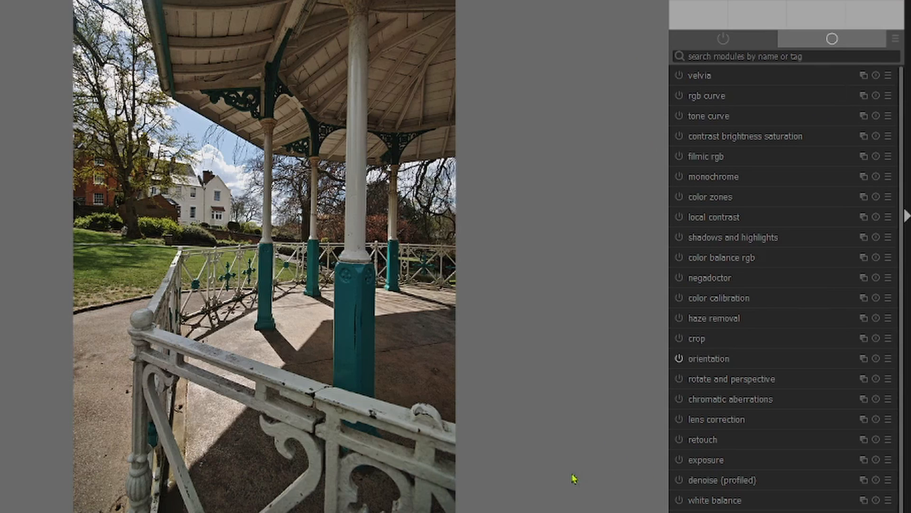
mouse_move(707, 505)
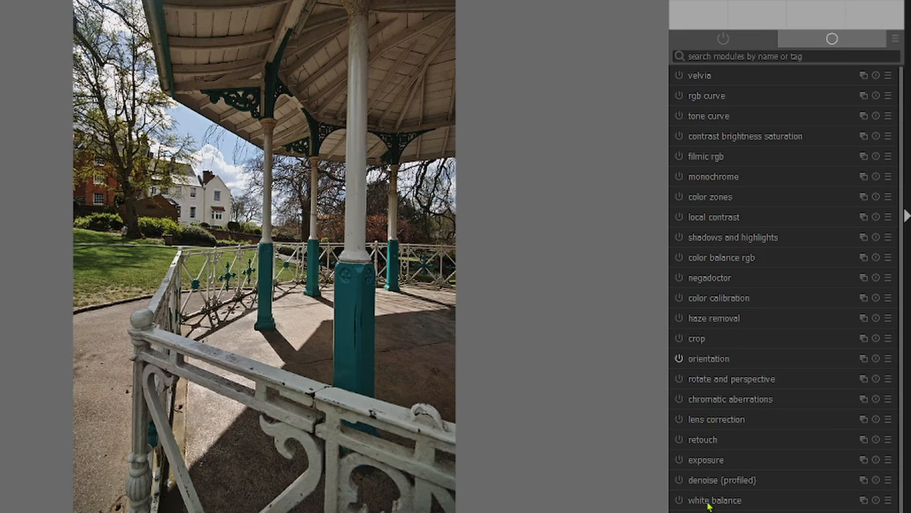
mouse_move(596, 449)
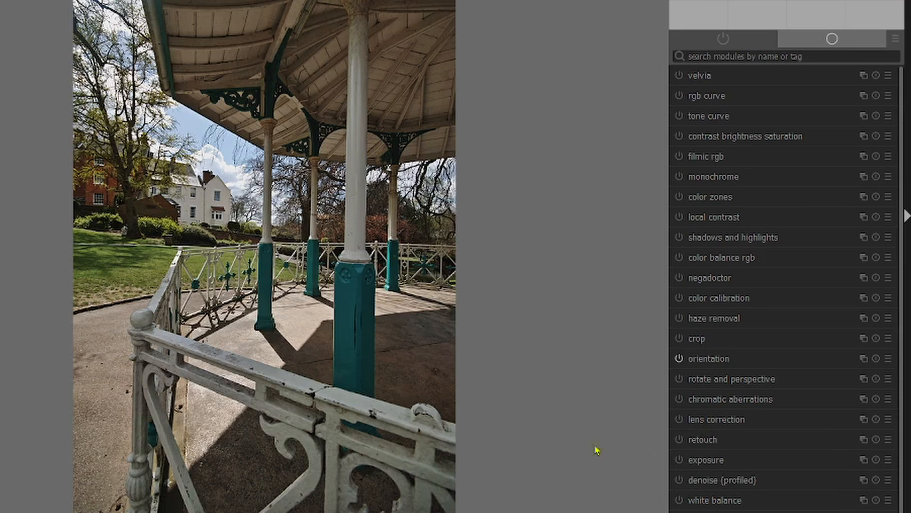
mouse_move(707, 490)
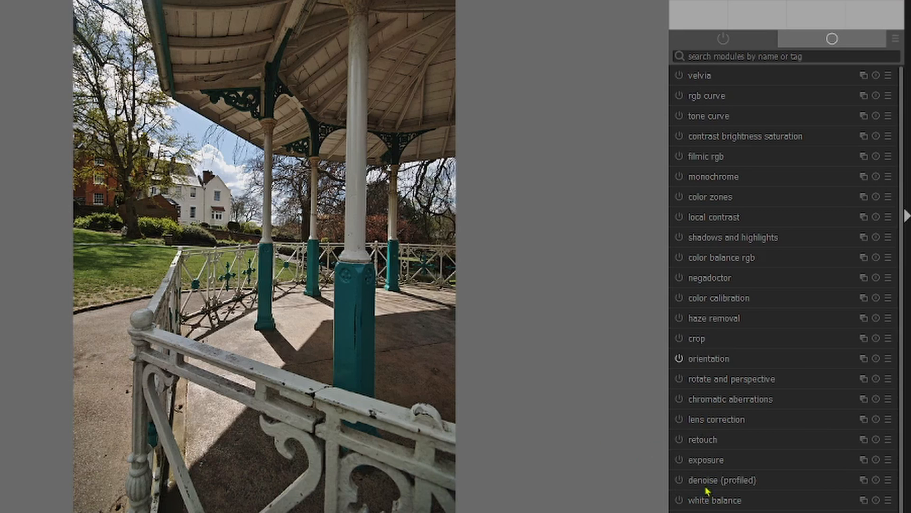
mouse_move(678, 339)
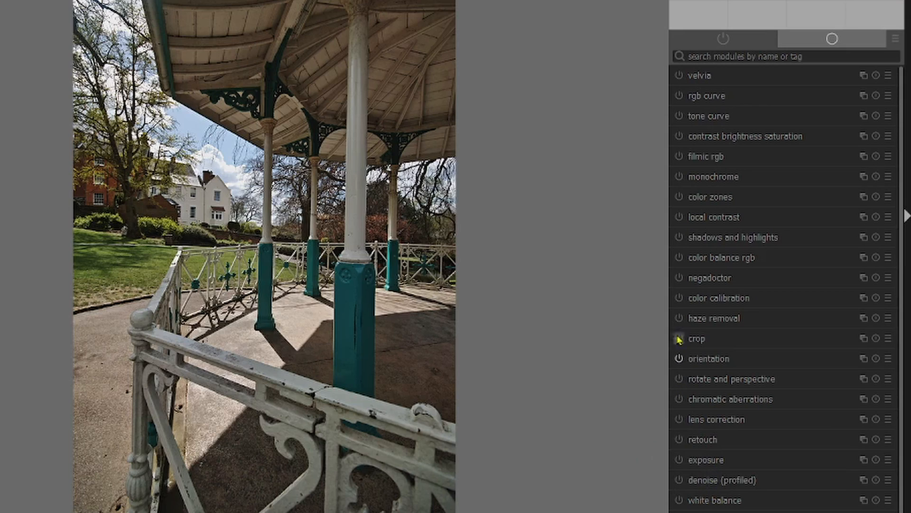
mouse_move(679, 323)
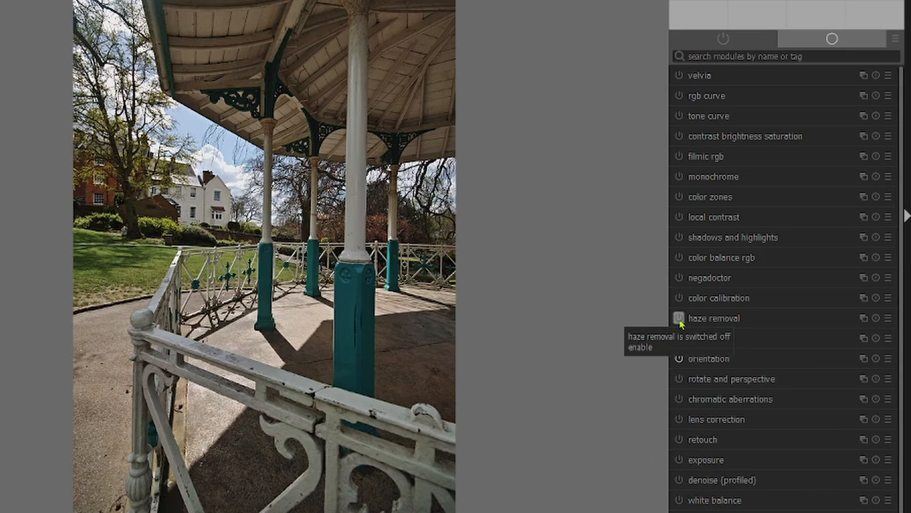
Try haze removal, then enable the shadows and highlights and local contrast modules.
click(678, 318)
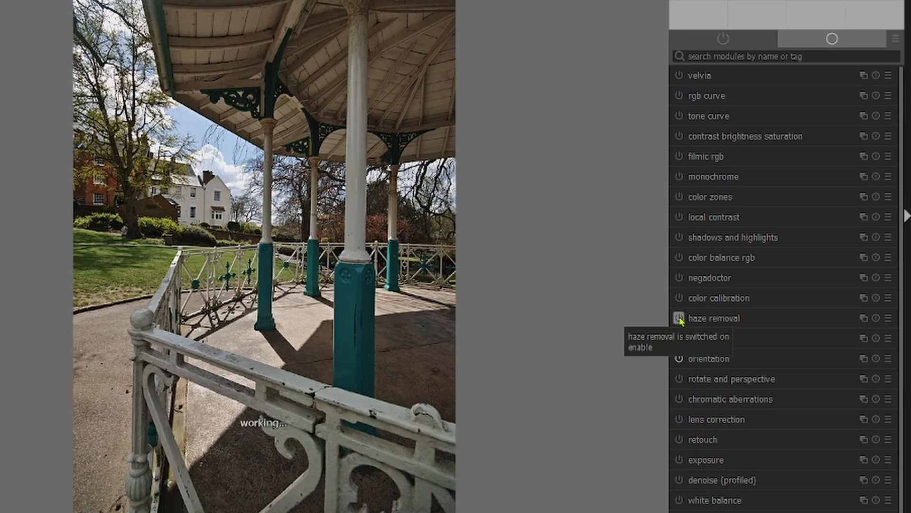
click(678, 318)
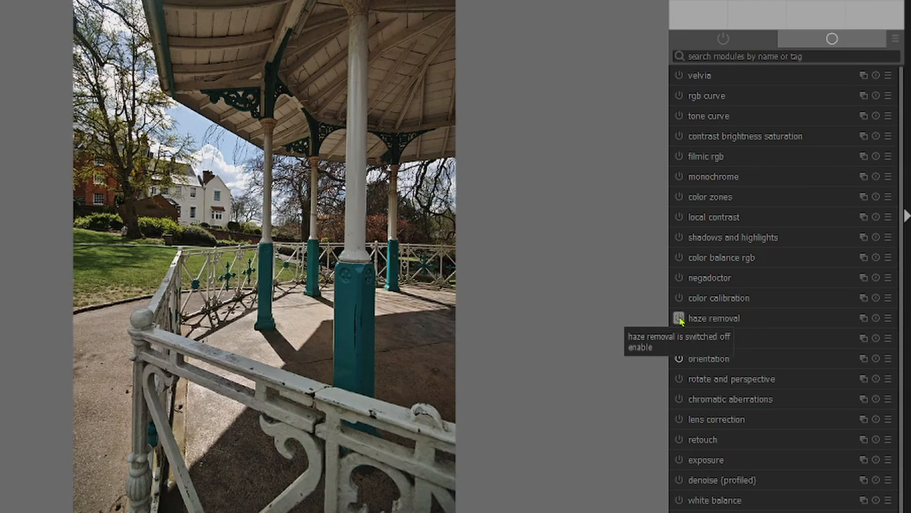
click(678, 318)
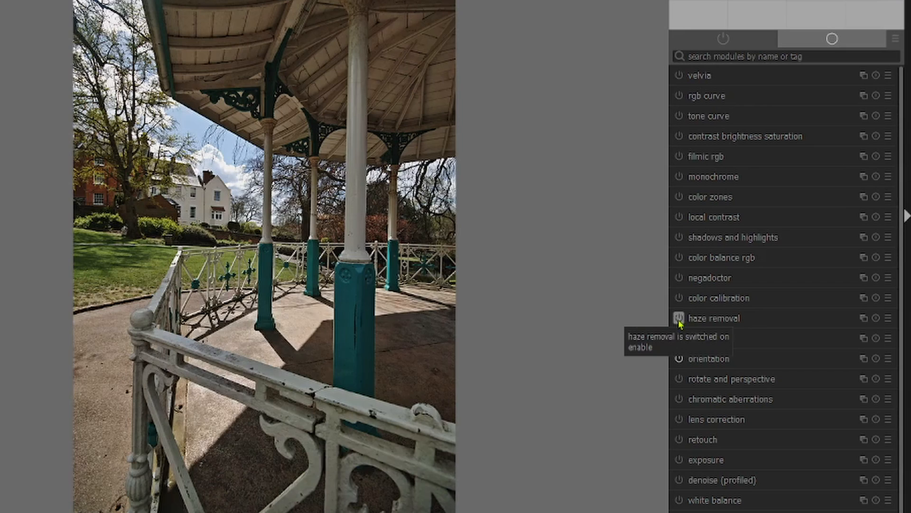
mouse_move(678, 238)
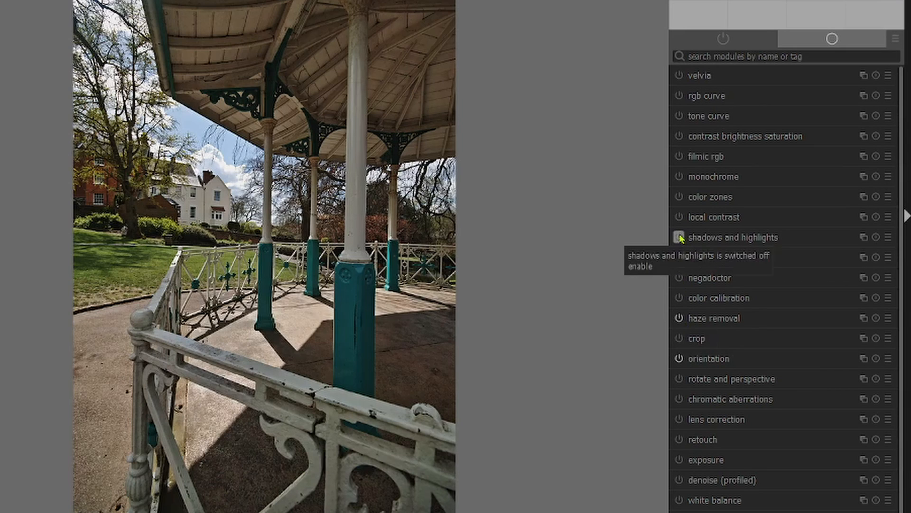
click(677, 238)
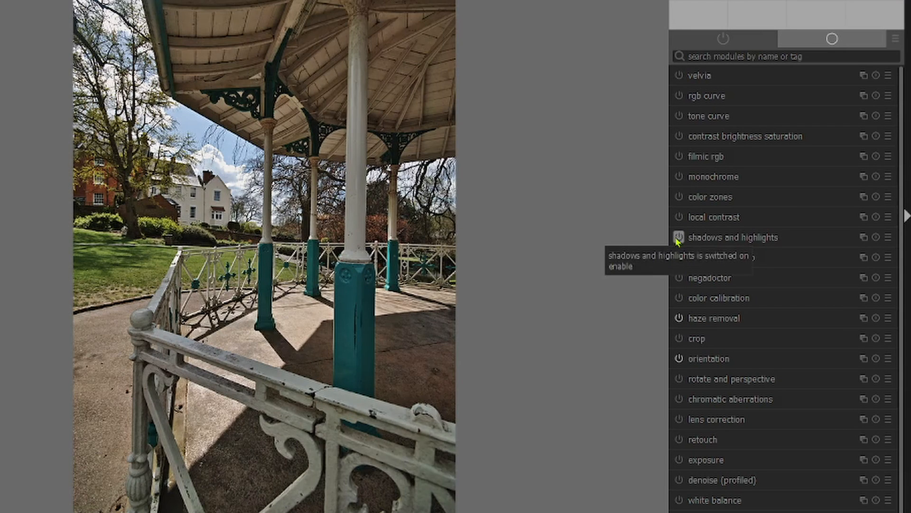
mouse_move(678, 217)
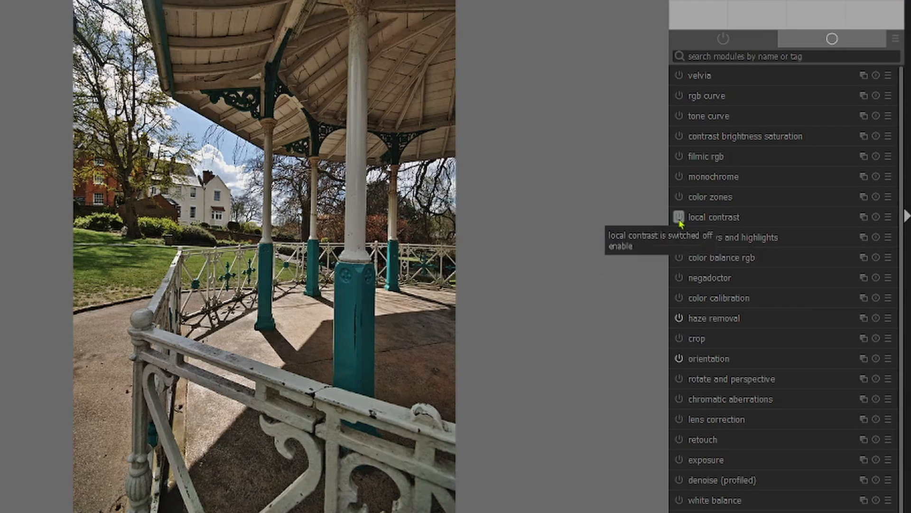
click(678, 216)
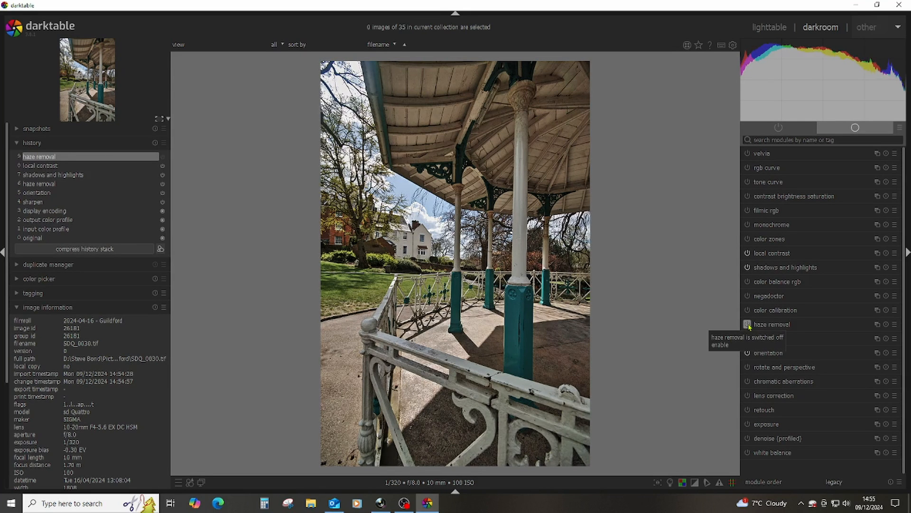
mouse_move(750, 327)
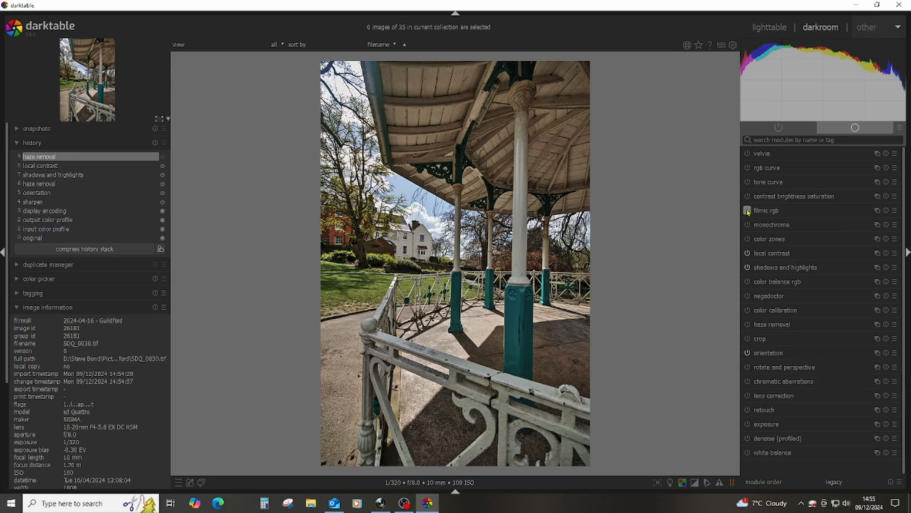
Toggle filmic rgb off and back on to compare the result.
click(748, 210)
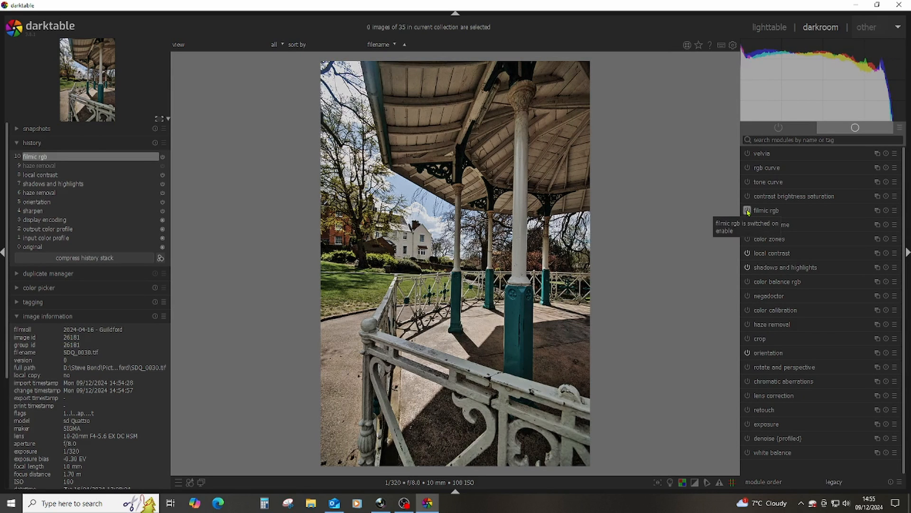
click(747, 211)
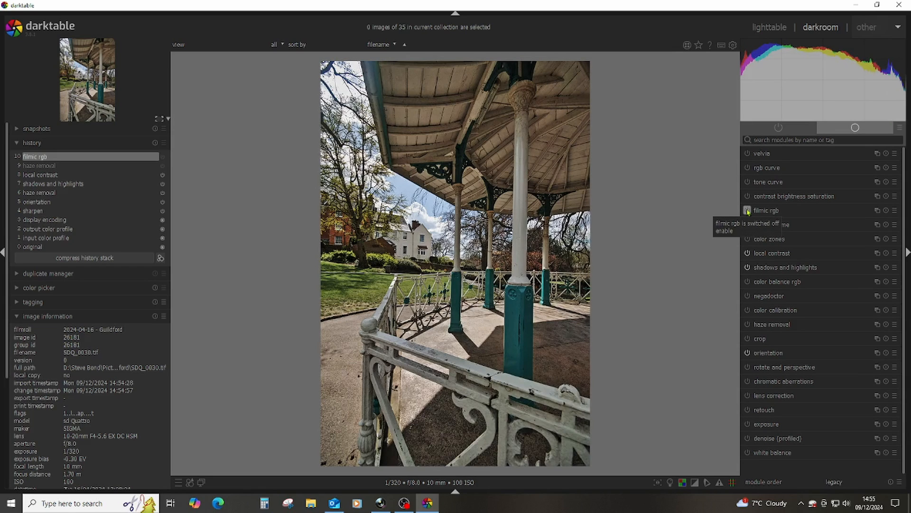
click(748, 153)
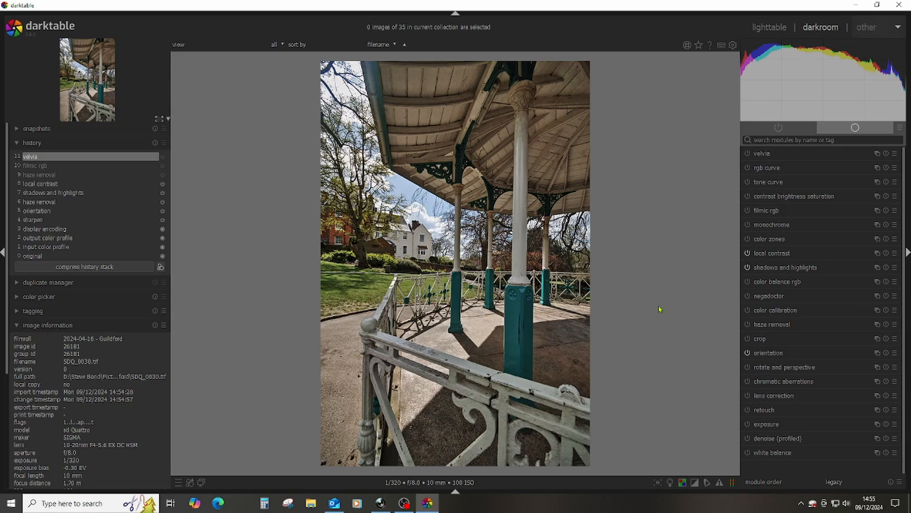
mouse_move(686, 399)
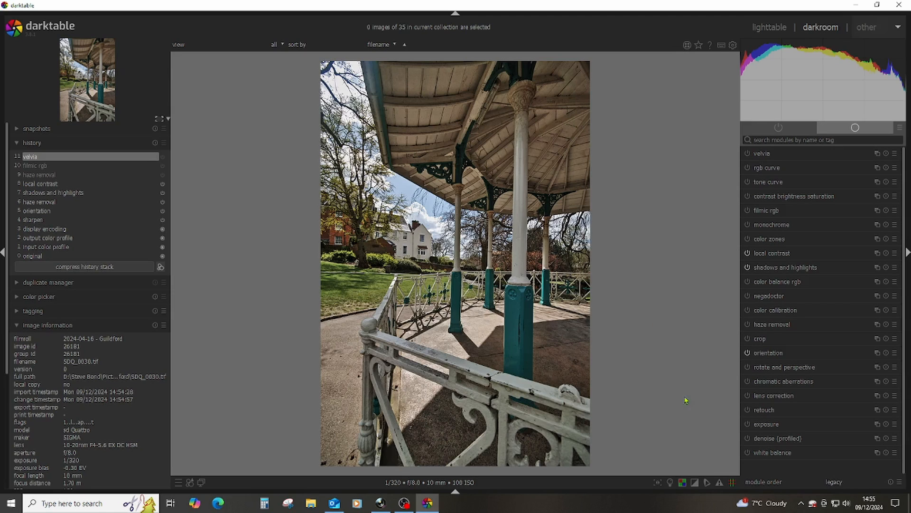
mouse_move(758, 353)
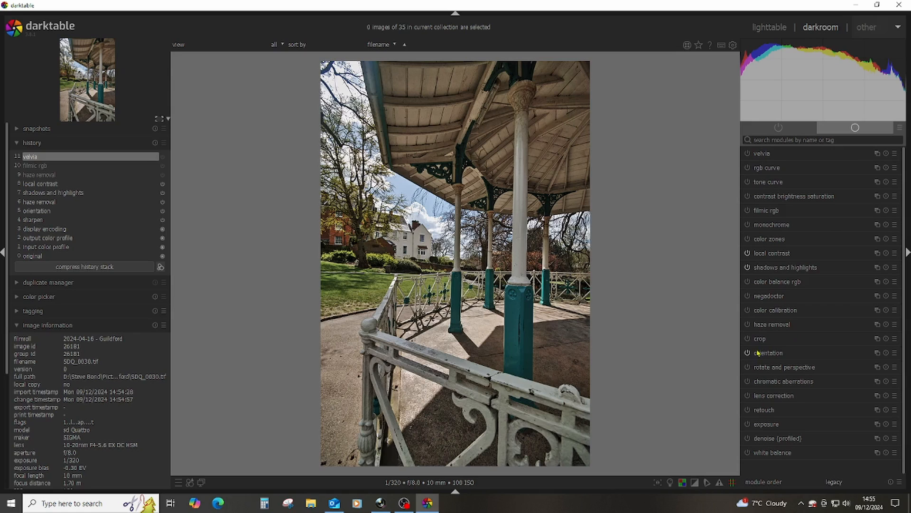
mouse_move(759, 341)
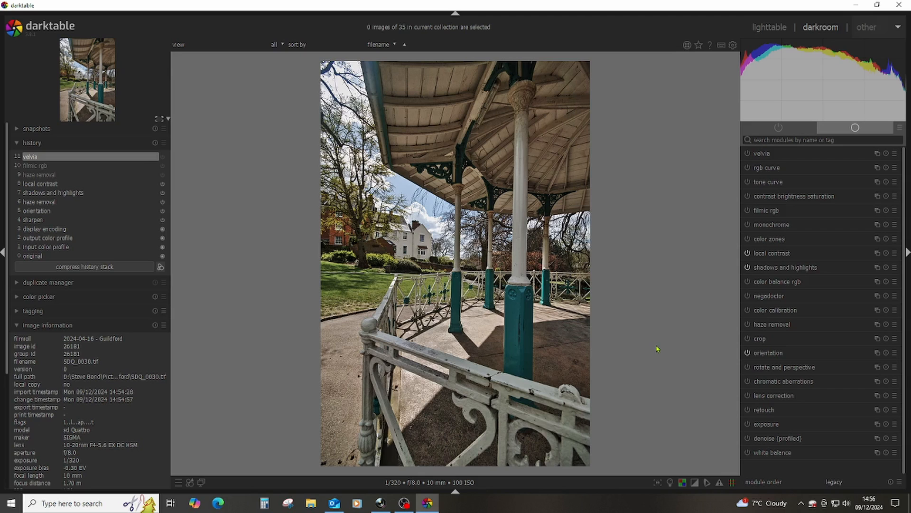
mouse_move(747, 225)
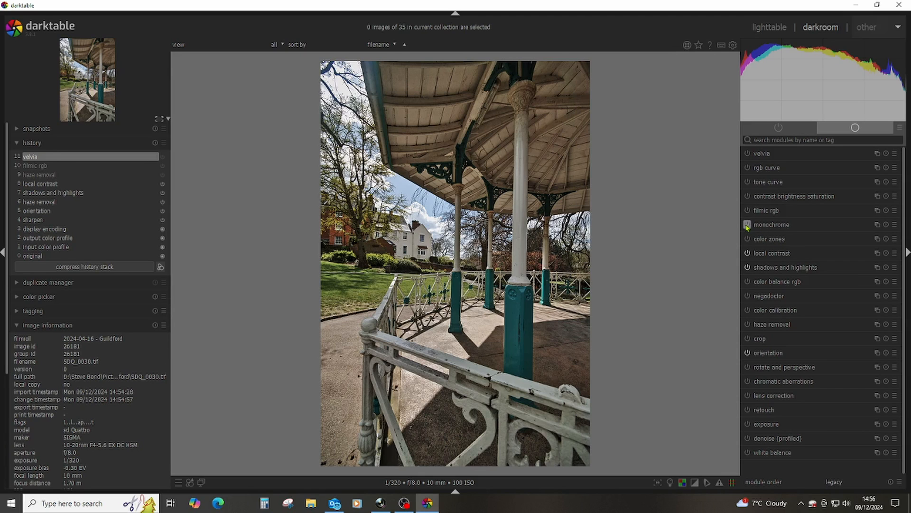
Preview the photo in monochrome, revert it to colour, and return to lighttable.
click(747, 224)
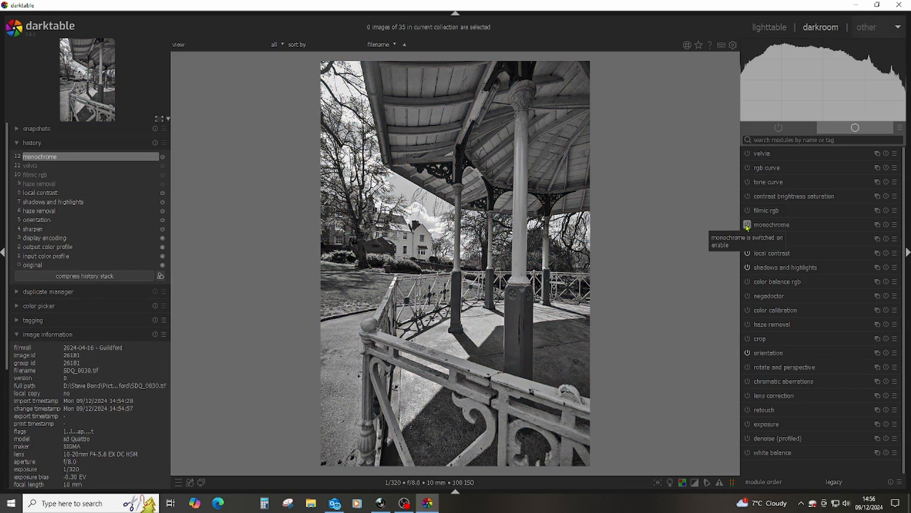
click(746, 210)
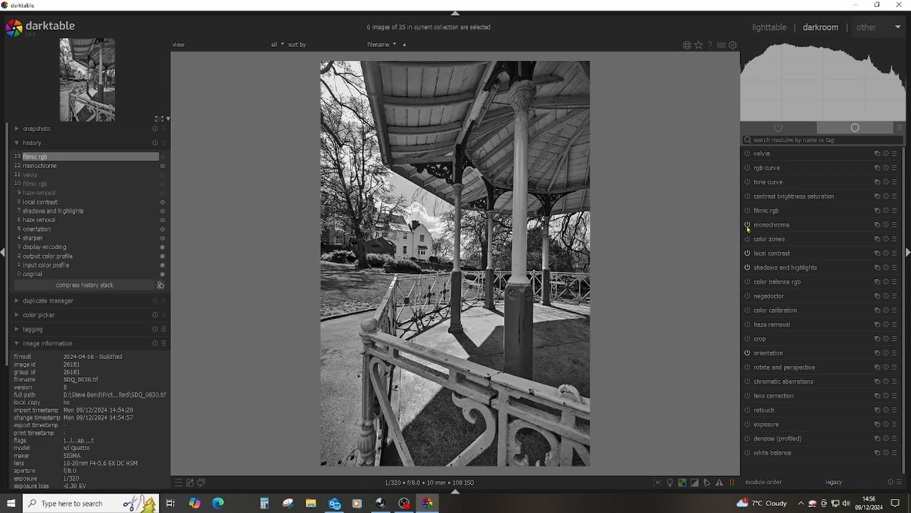
click(748, 224)
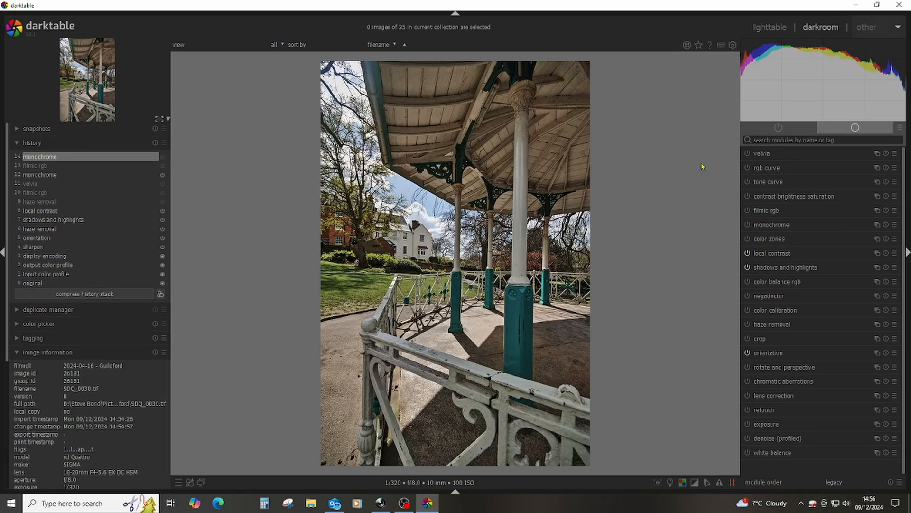
click(769, 27)
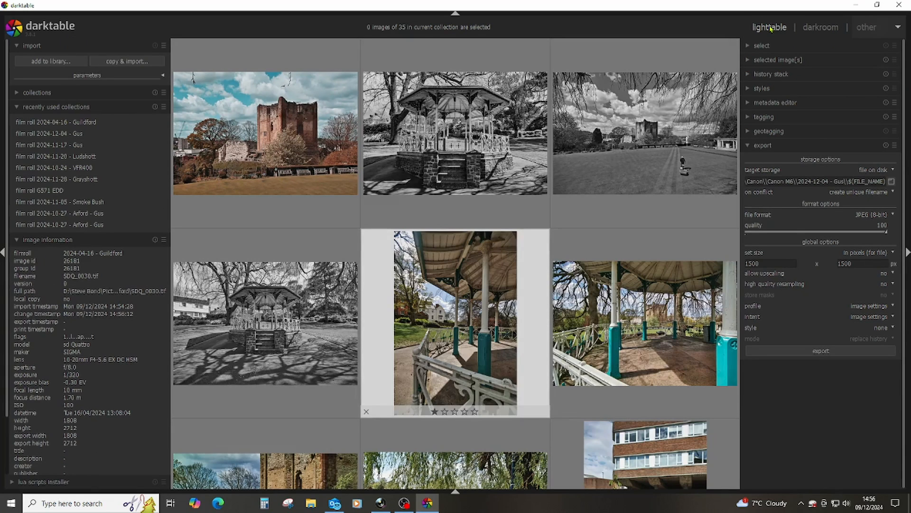
Export the colour bandstand photo as SDQ_0030.jpg and reopen it in the darkroom.
click(820, 350)
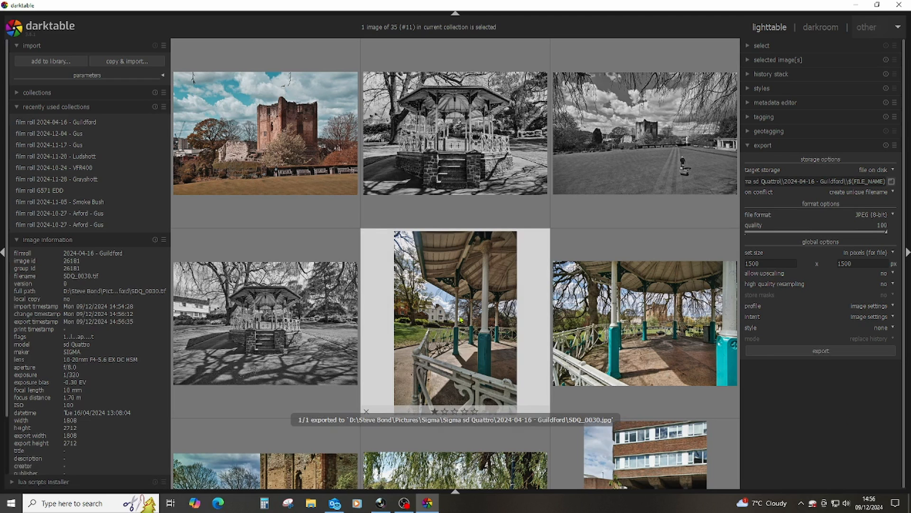
double_click(455, 321)
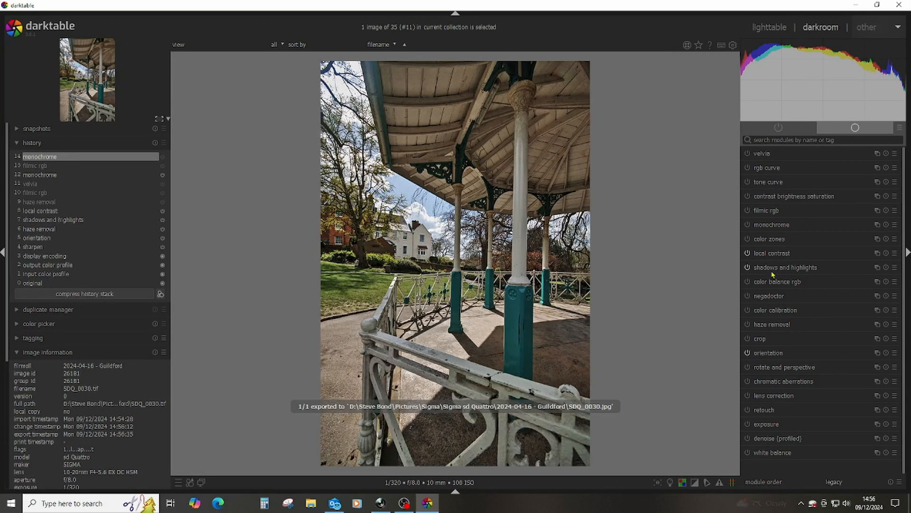
click(748, 210)
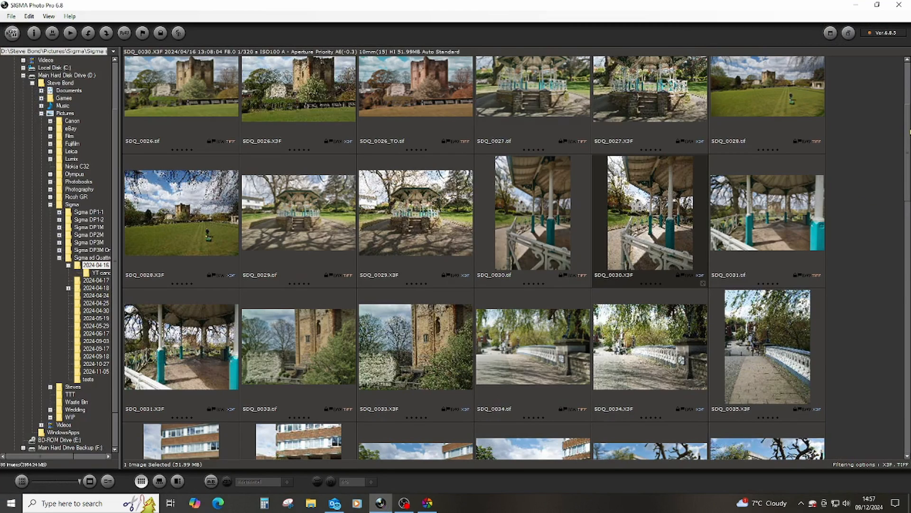
Scroll the 2024-04-16 folder and open the castle raw photo SDQ_0025.X3F.
scroll(up, 3)
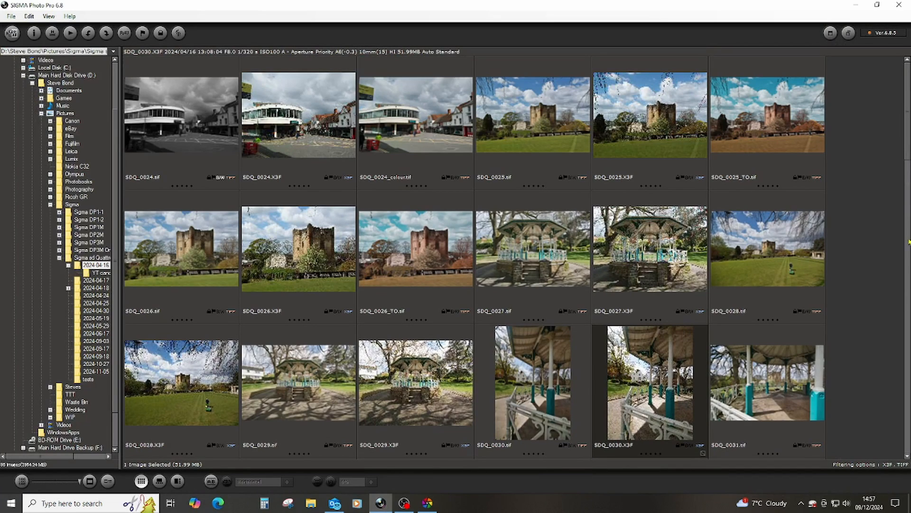
mouse_move(882, 246)
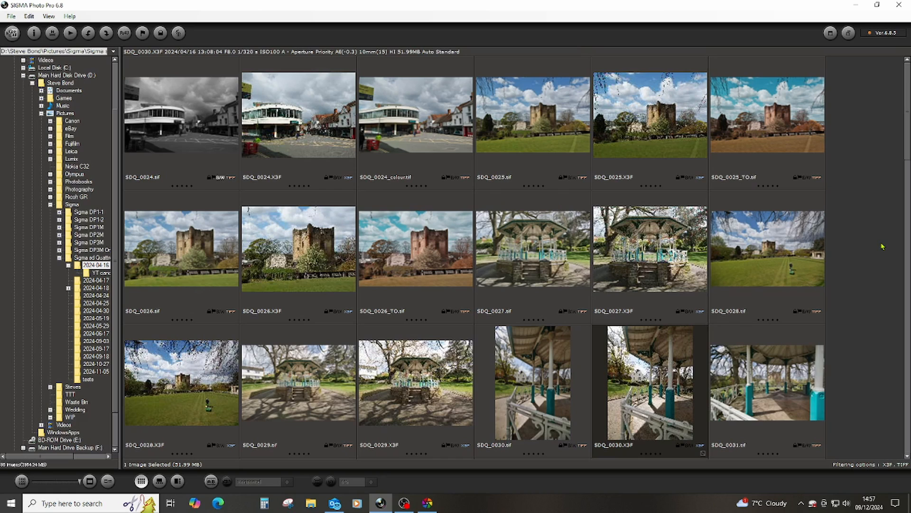
mouse_move(896, 277)
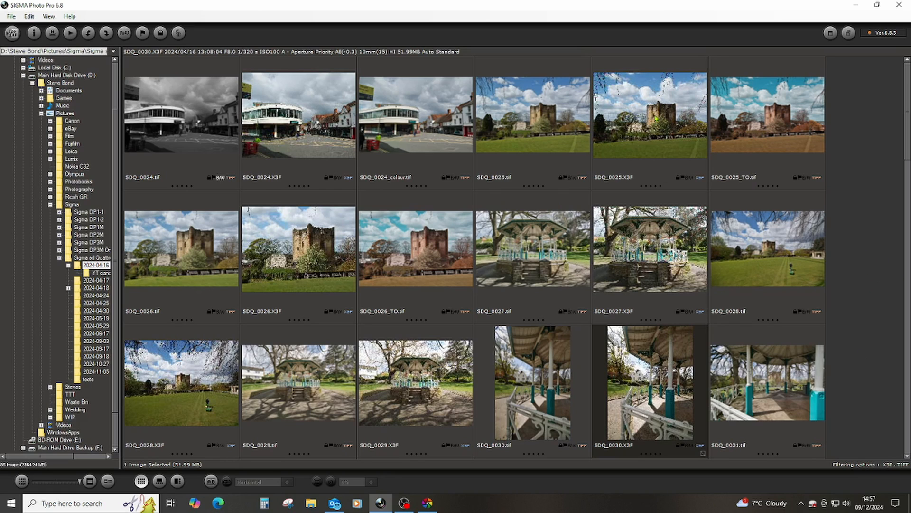
double_click(650, 115)
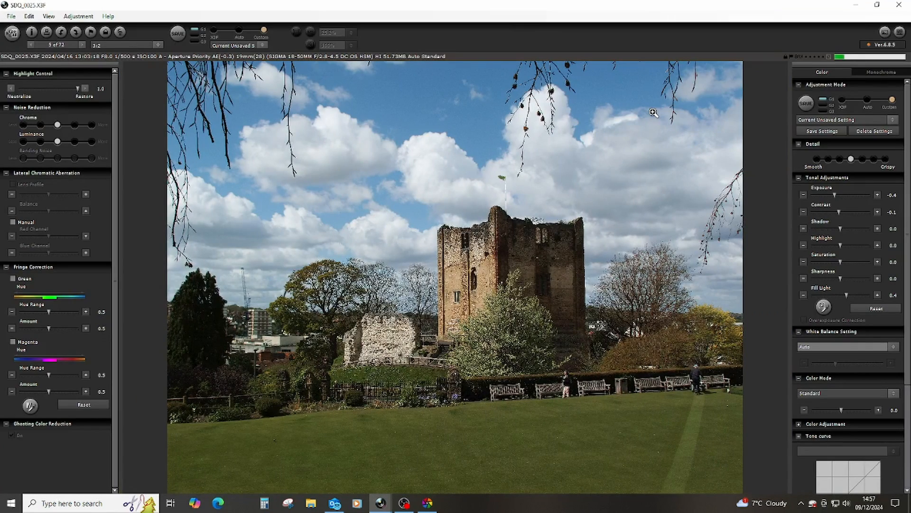
mouse_move(773, 446)
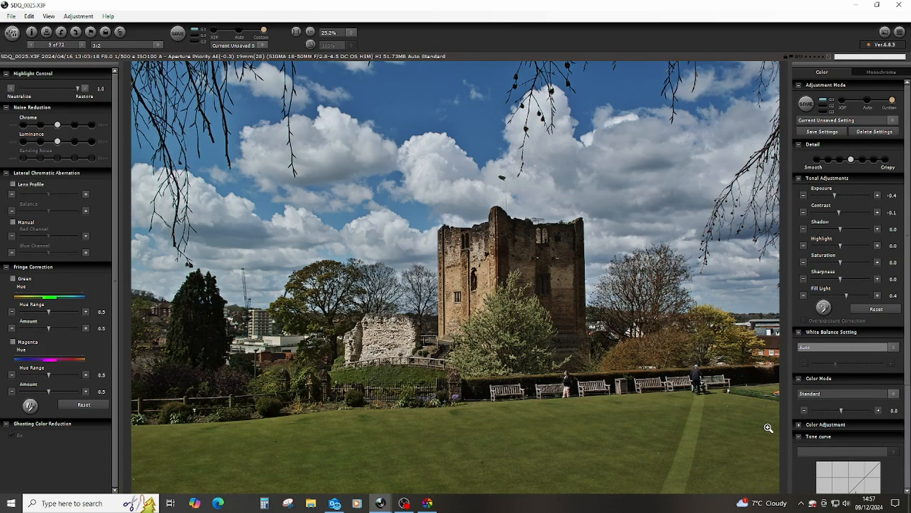
mouse_move(872, 367)
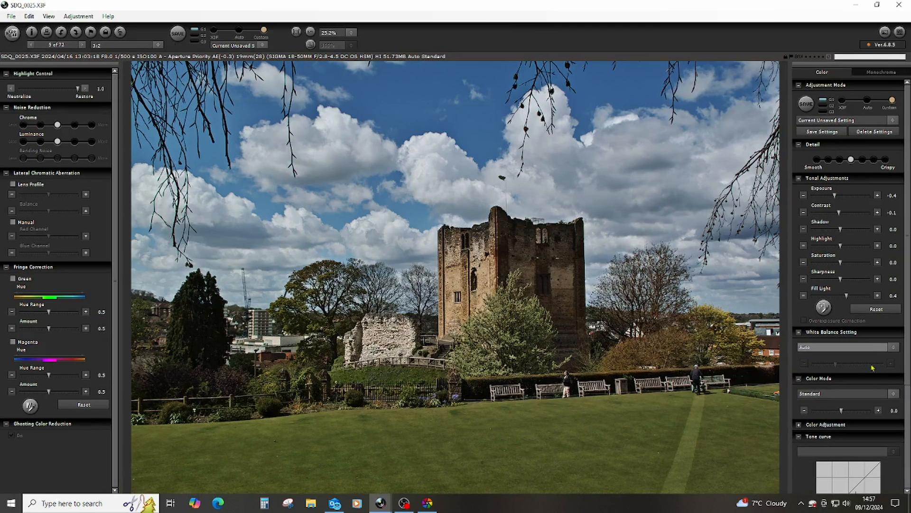
click(893, 394)
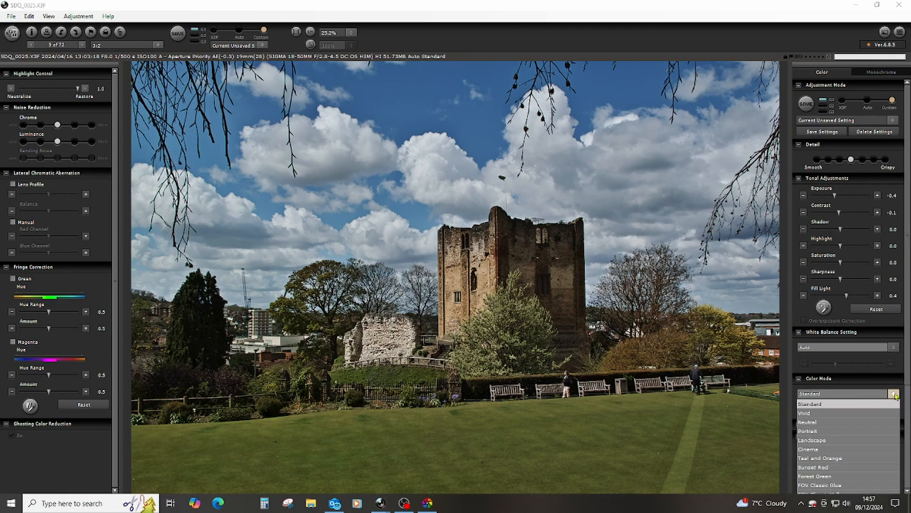
click(820, 458)
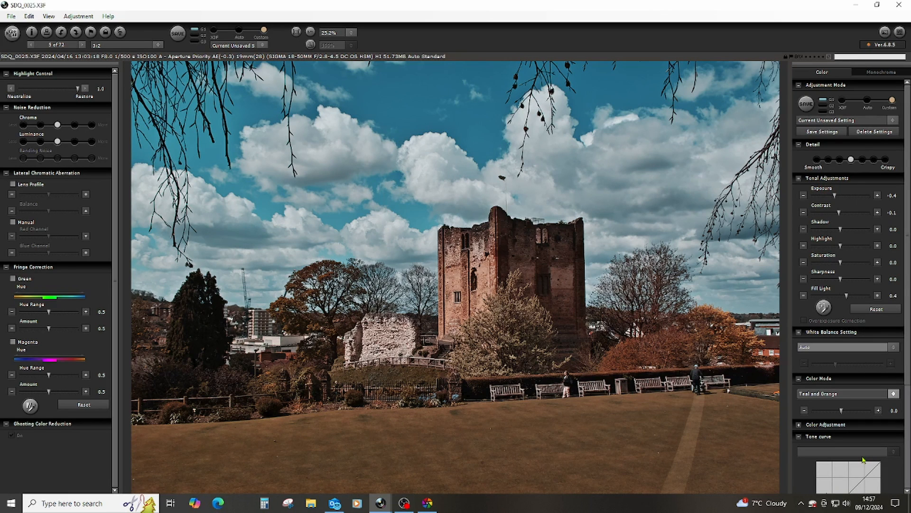
mouse_move(870, 457)
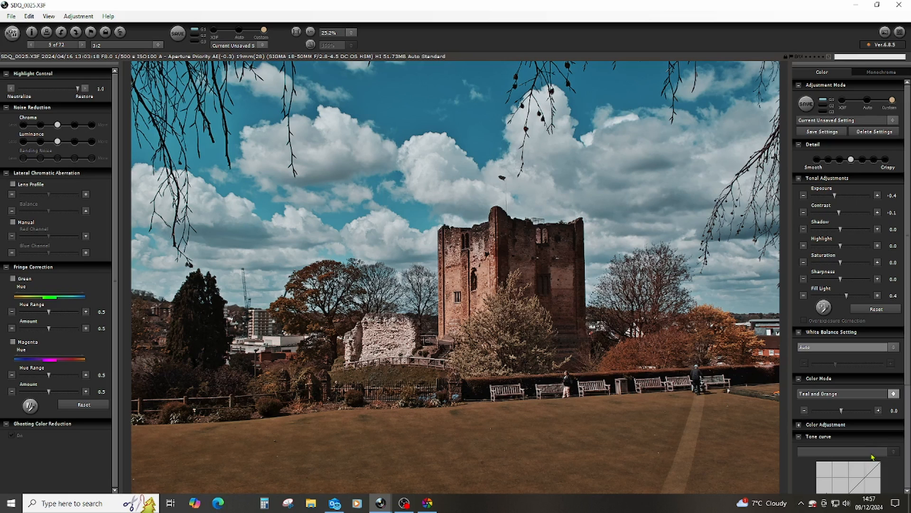
click(894, 393)
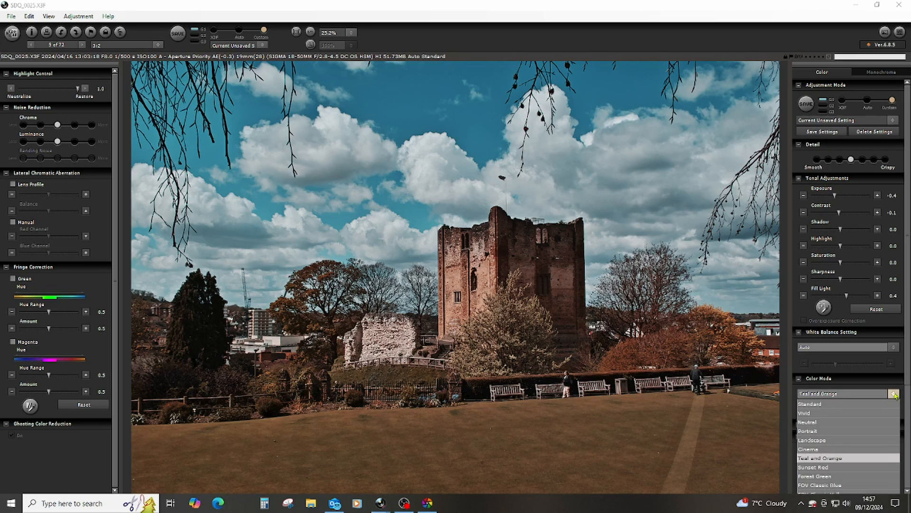
click(810, 403)
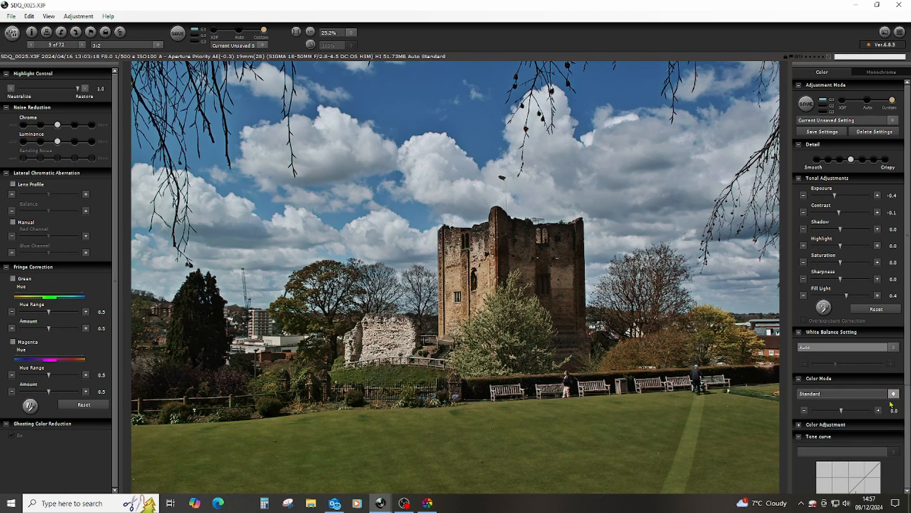